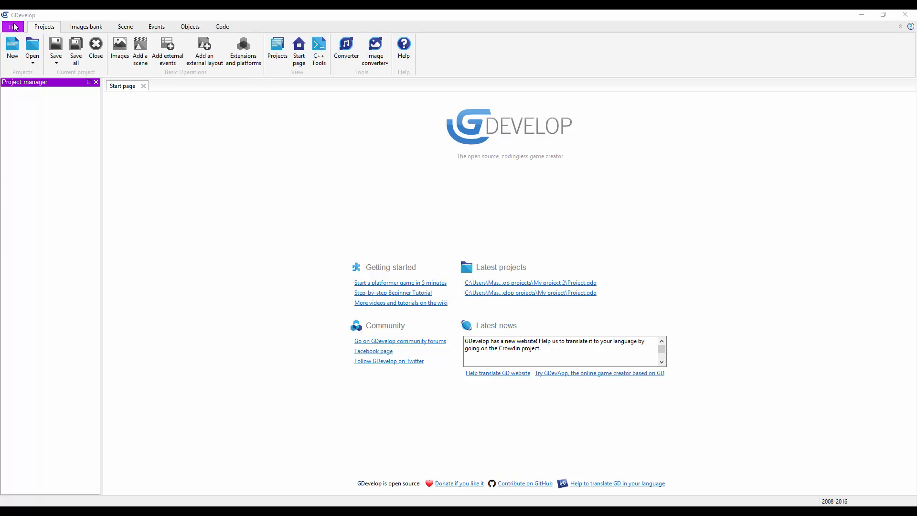
# - Open the File menu from GDevelop's start page
pyautogui.click(13, 27)
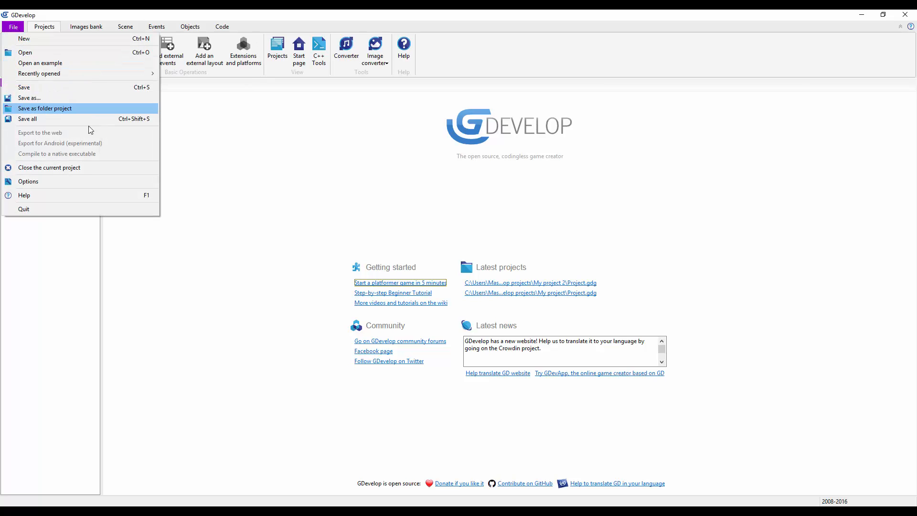
pyautogui.moveTo(70, 182)
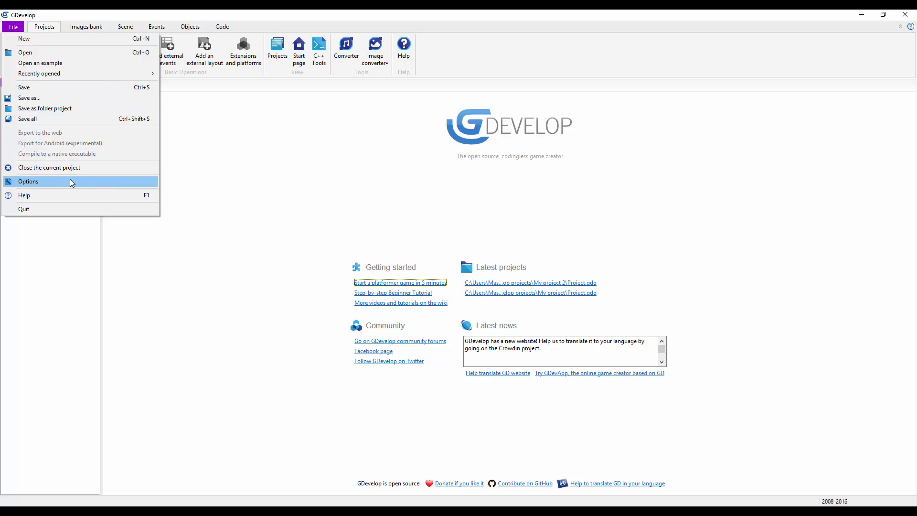
# - Browse the Folders and Appearance settings, then apply the Metro White preset
pyautogui.click(28, 180)
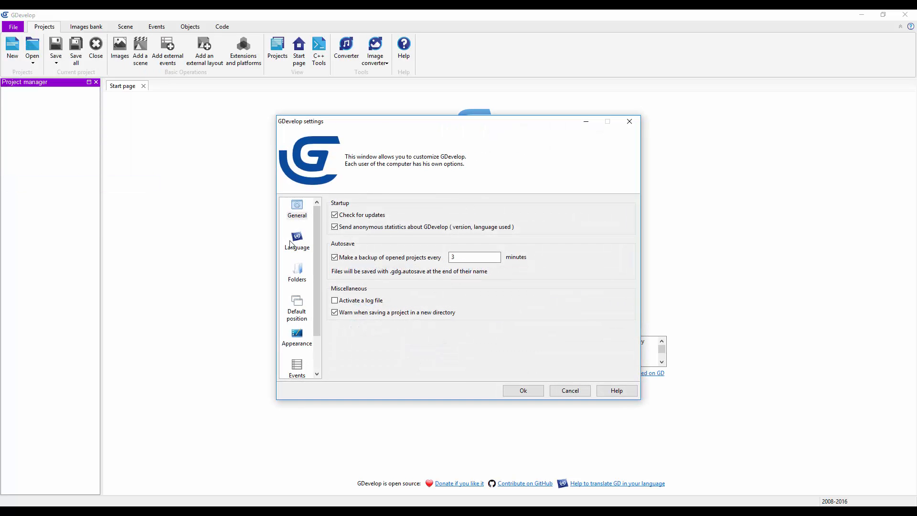
pyautogui.click(296, 272)
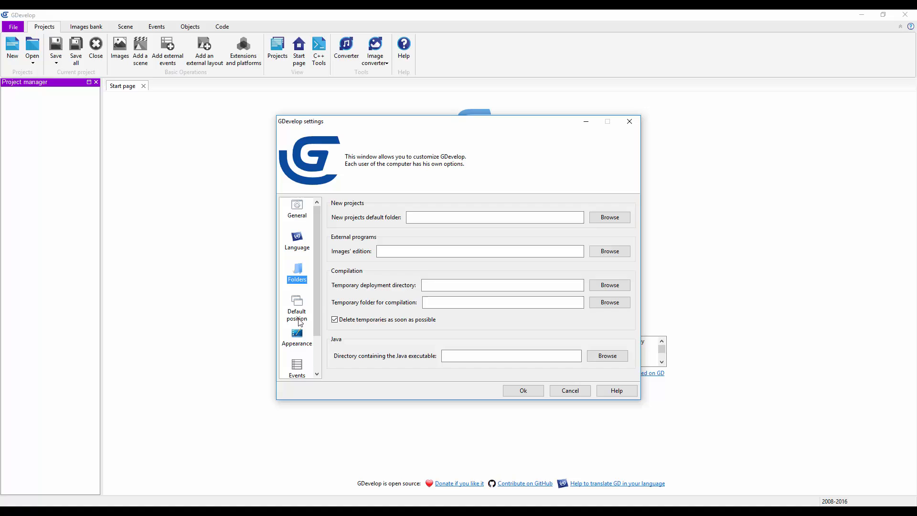
pyautogui.click(296, 338)
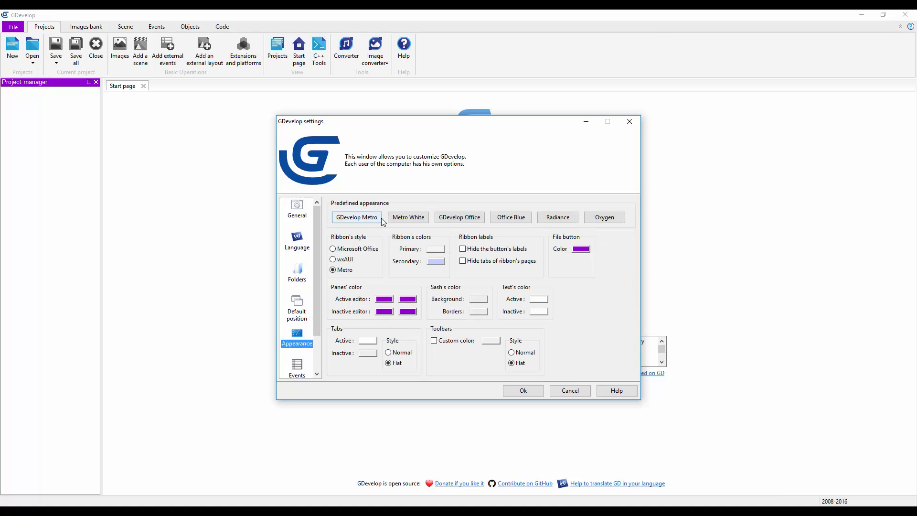
pyautogui.click(605, 216)
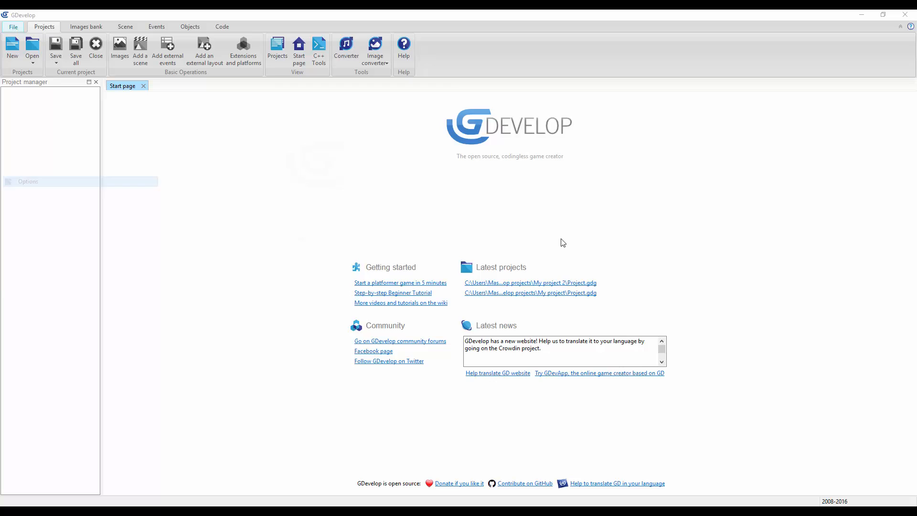
pyautogui.click(27, 181)
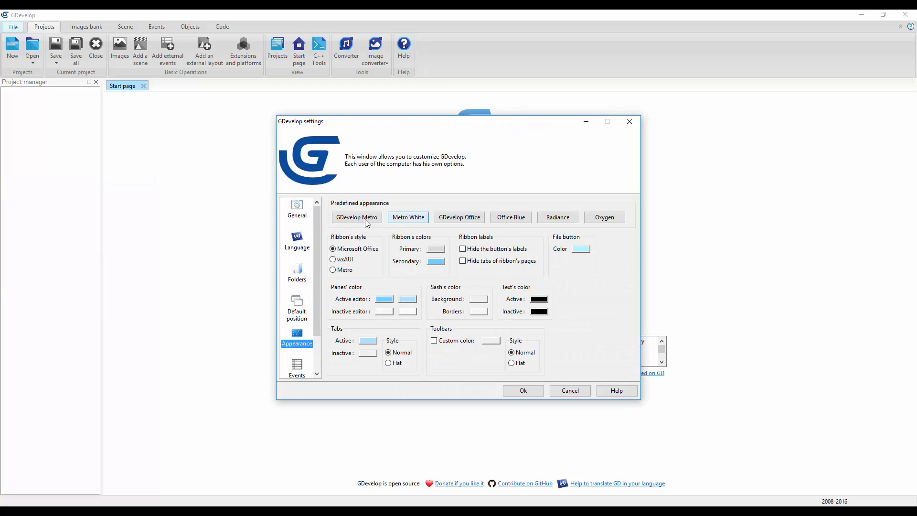
pyautogui.click(356, 216)
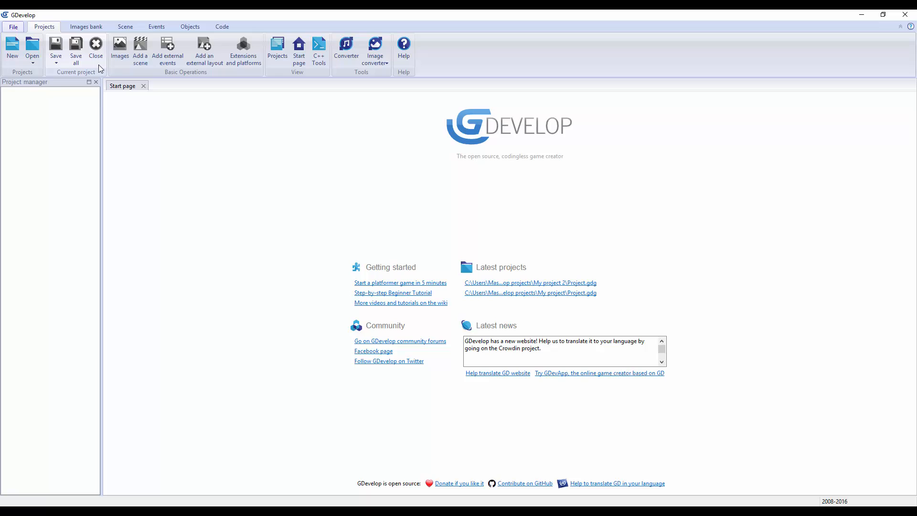
pyautogui.moveTo(140, 50)
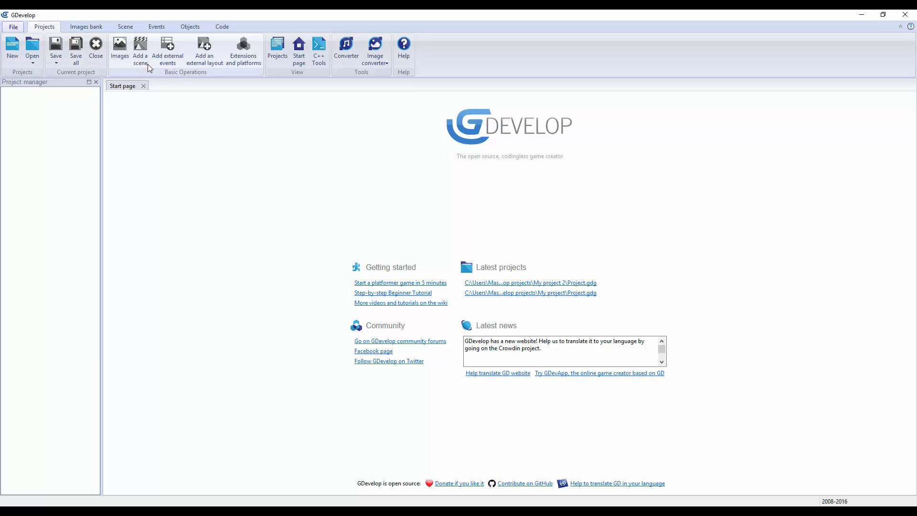
pyautogui.moveTo(182, 66)
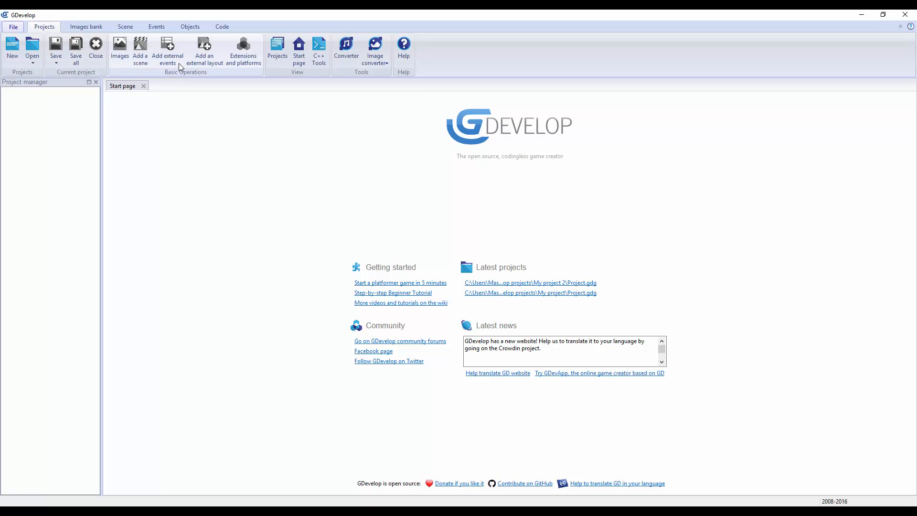
pyautogui.moveTo(206, 67)
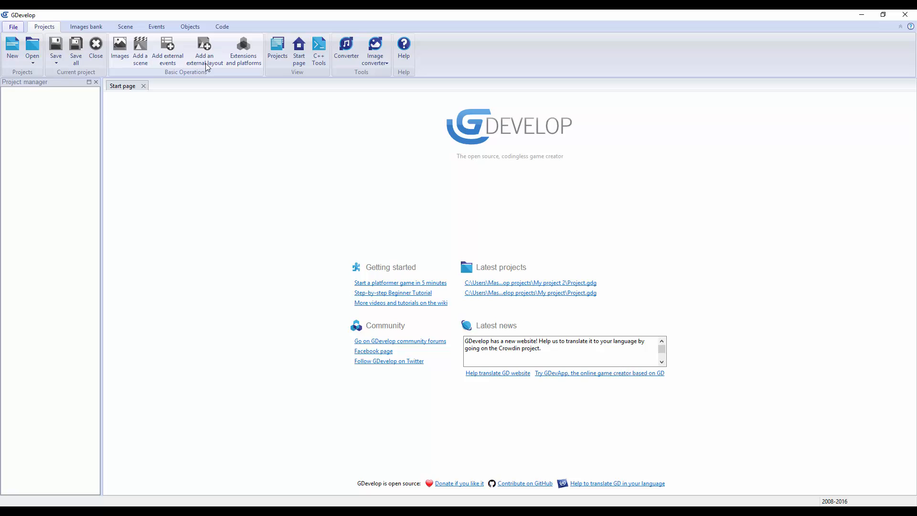
pyautogui.moveTo(222, 69)
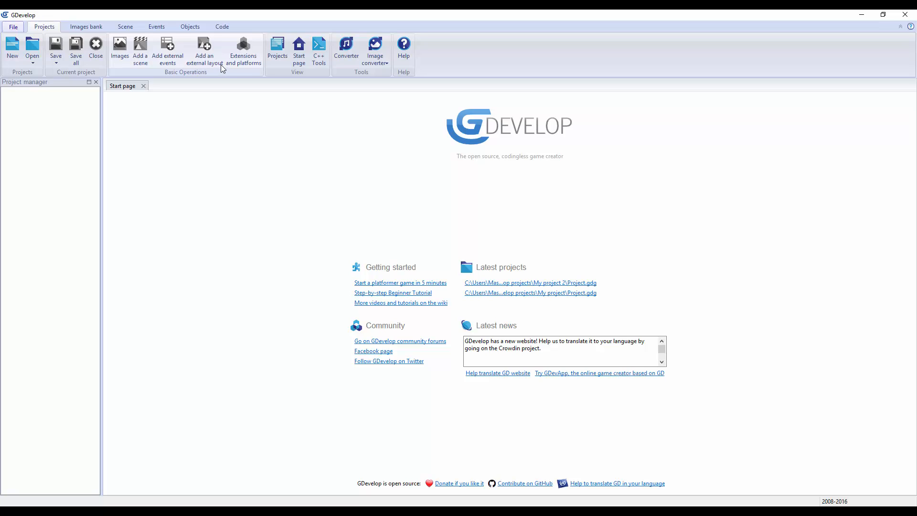
pyautogui.moveTo(248, 62)
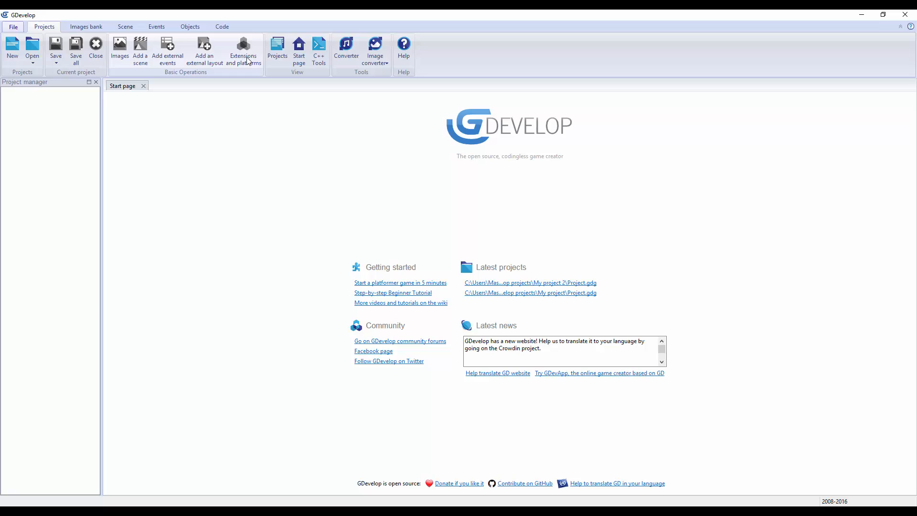
pyautogui.moveTo(319, 49)
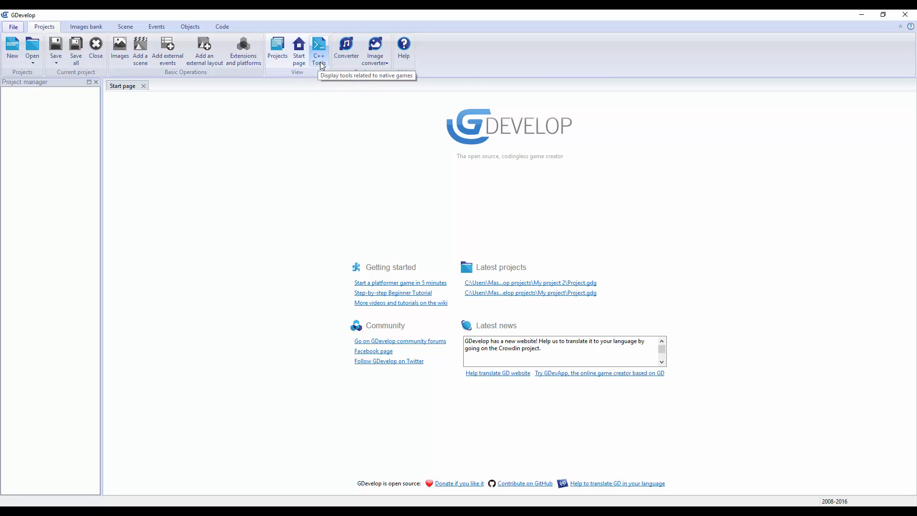
pyautogui.moveTo(605, 318)
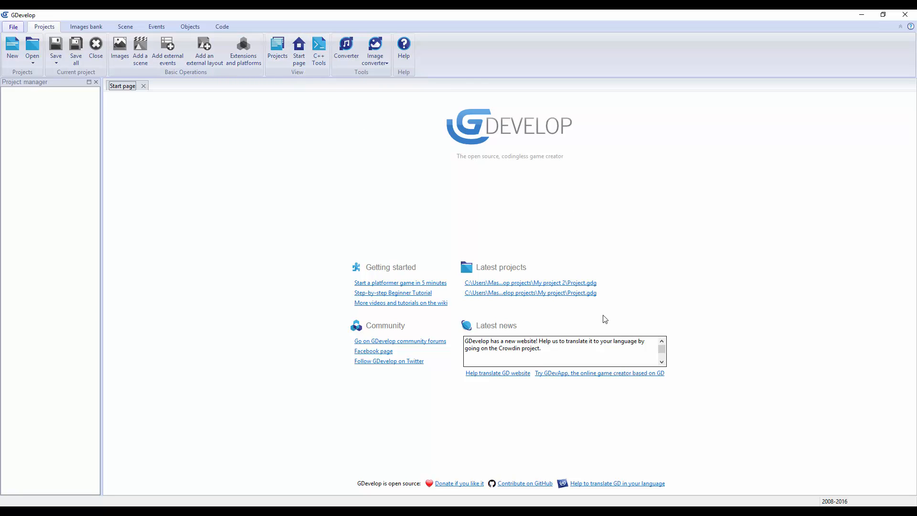
pyautogui.moveTo(319, 45)
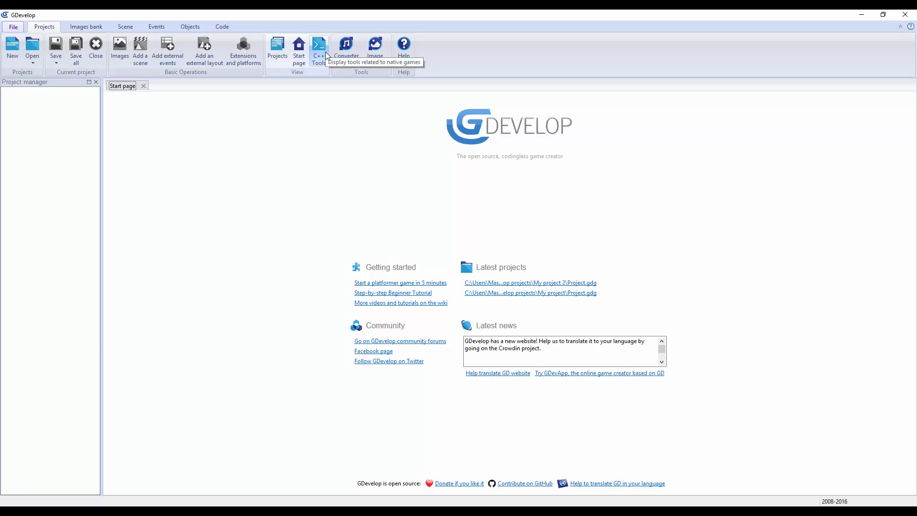
# - Open the MP3 to OGG Vorbis audio Converter from the ribbon's Tools group
pyautogui.click(346, 47)
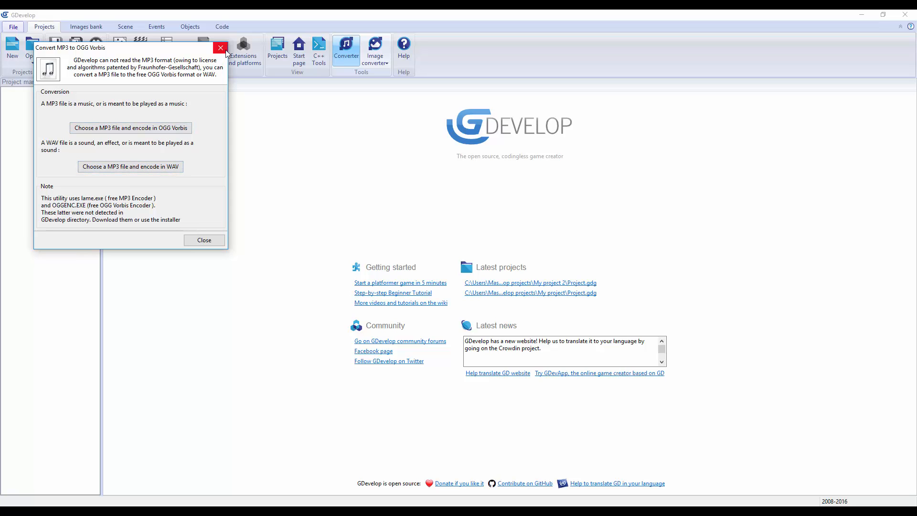
# - Close the Convert MP3 to OGG Vorbis window
pyautogui.click(221, 48)
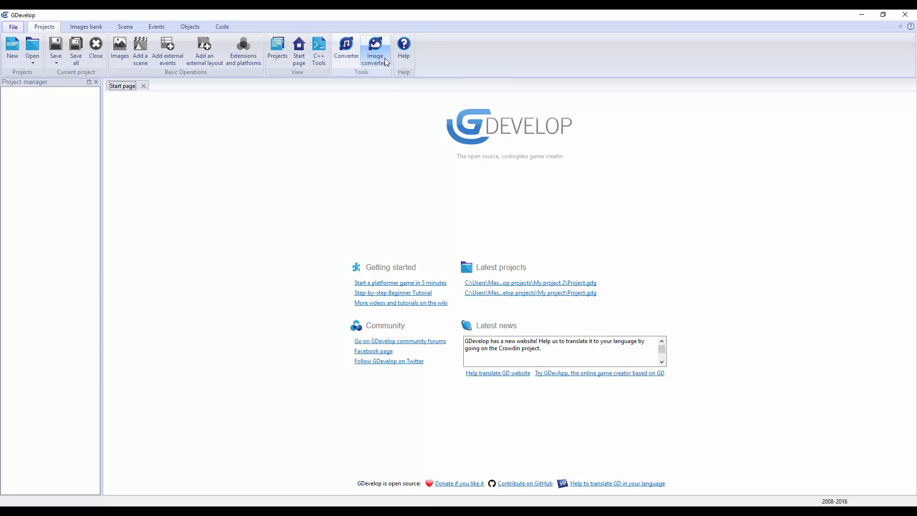
# - Show the Image converter options for animated GIFs, RPG Maker characters and spritesheets
pyautogui.click(375, 50)
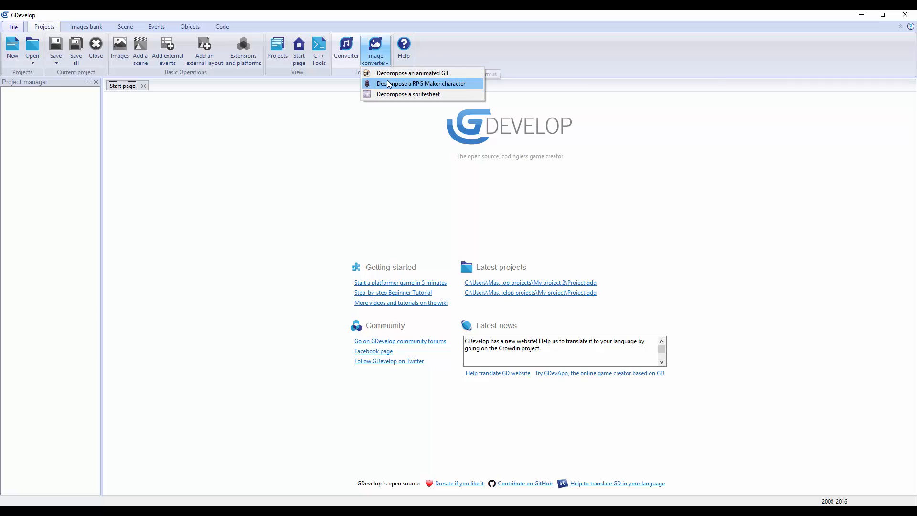
pyautogui.moveTo(412, 73)
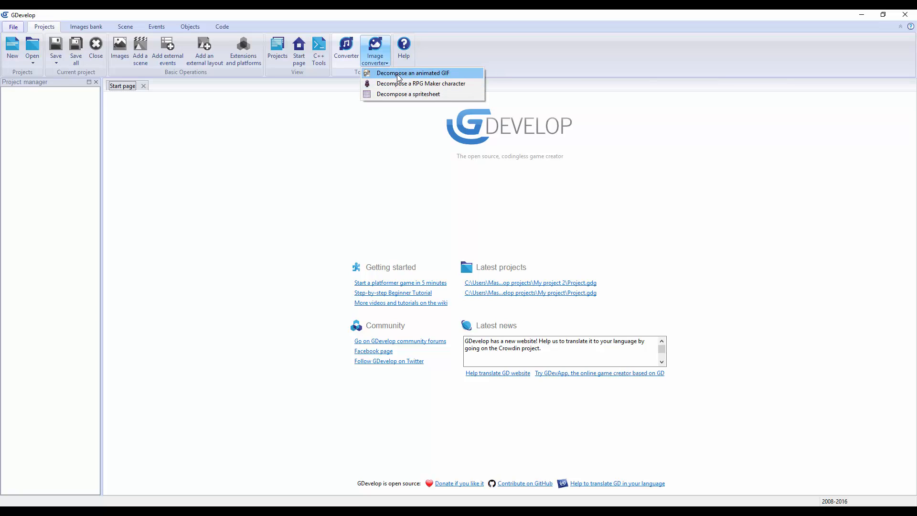
pyautogui.moveTo(401, 78)
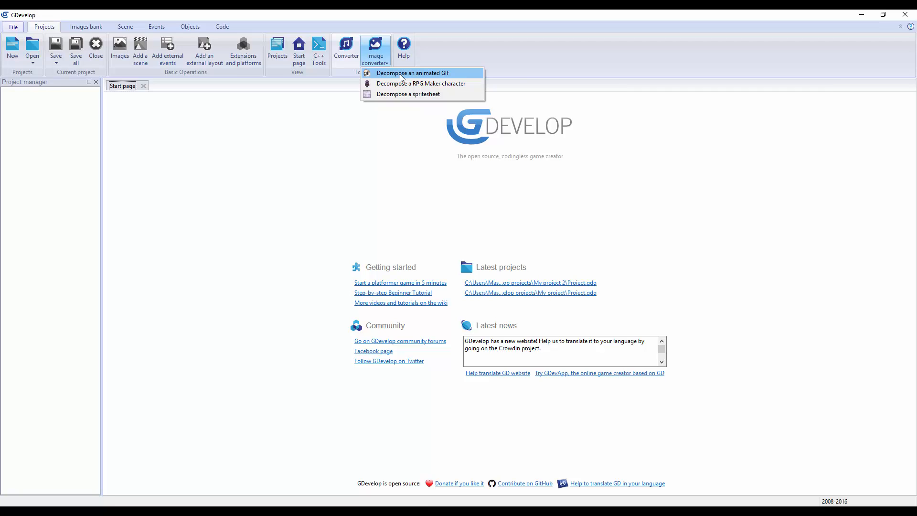
pyautogui.moveTo(421, 83)
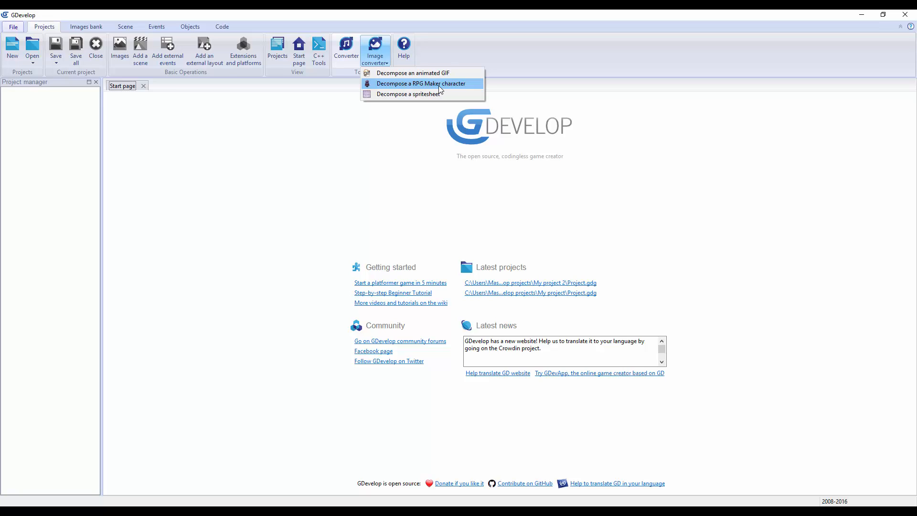
pyautogui.moveTo(409, 94)
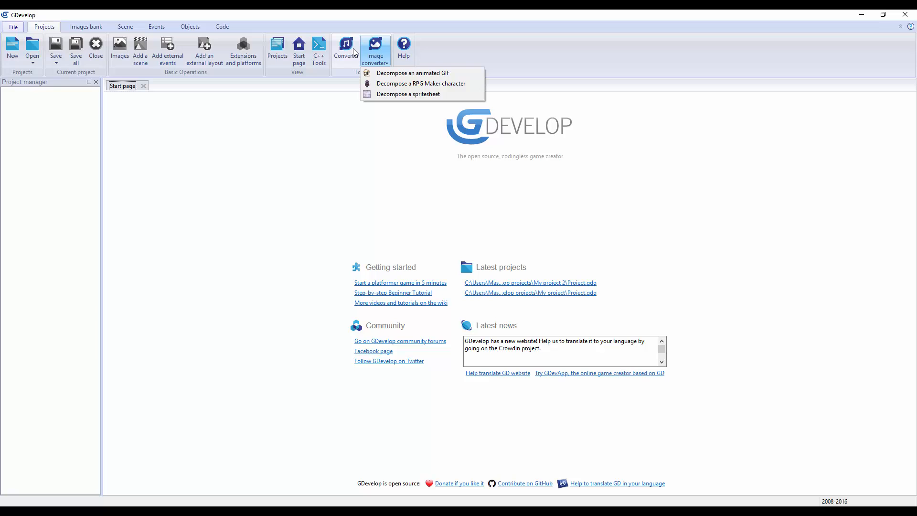
# - Browse the Images bank, Scene, Events, Objects and Code ribbon tabs in turn
pyautogui.click(85, 27)
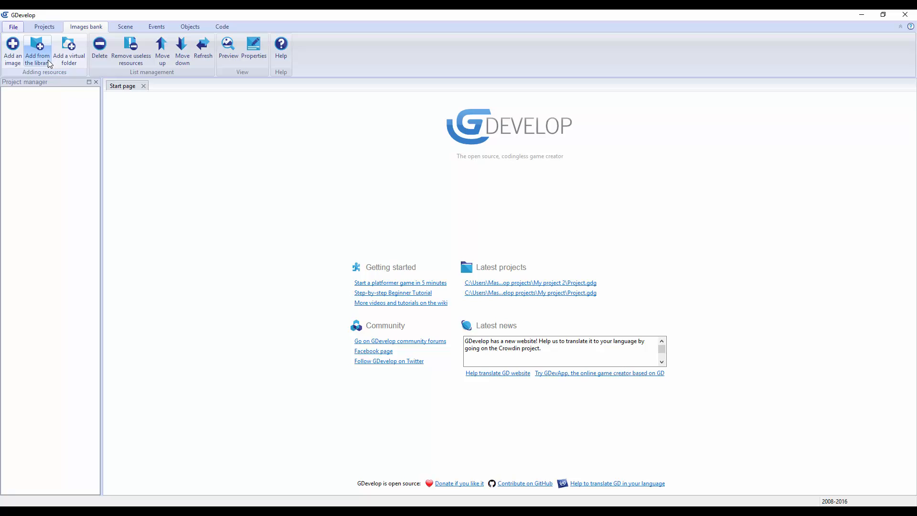
pyautogui.moveTo(203, 49)
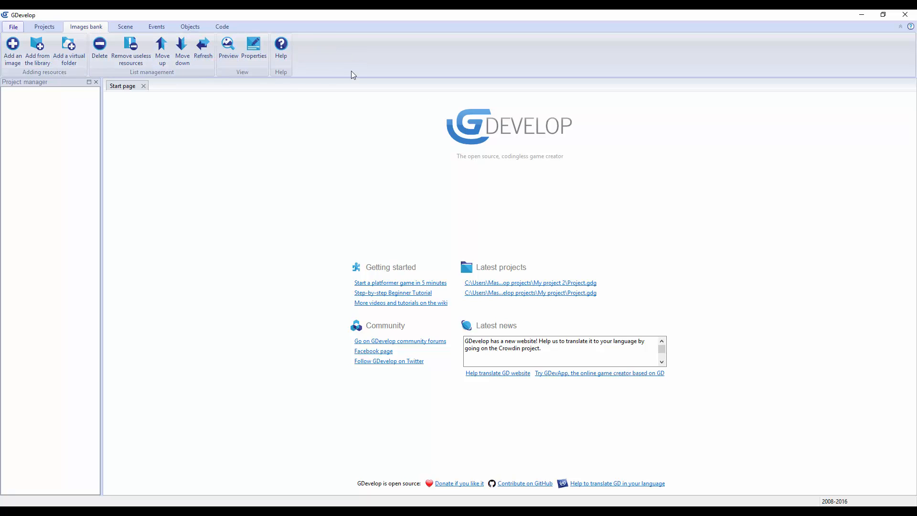
pyautogui.click(125, 26)
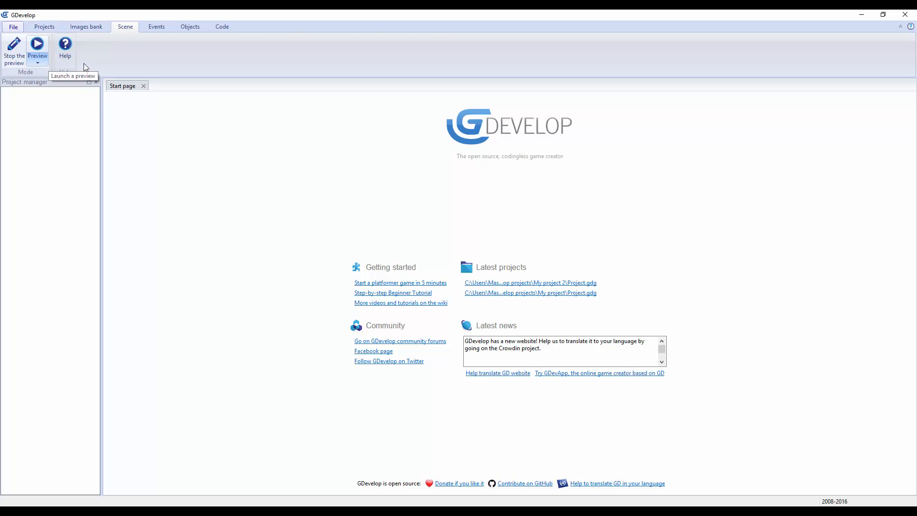
pyautogui.click(156, 26)
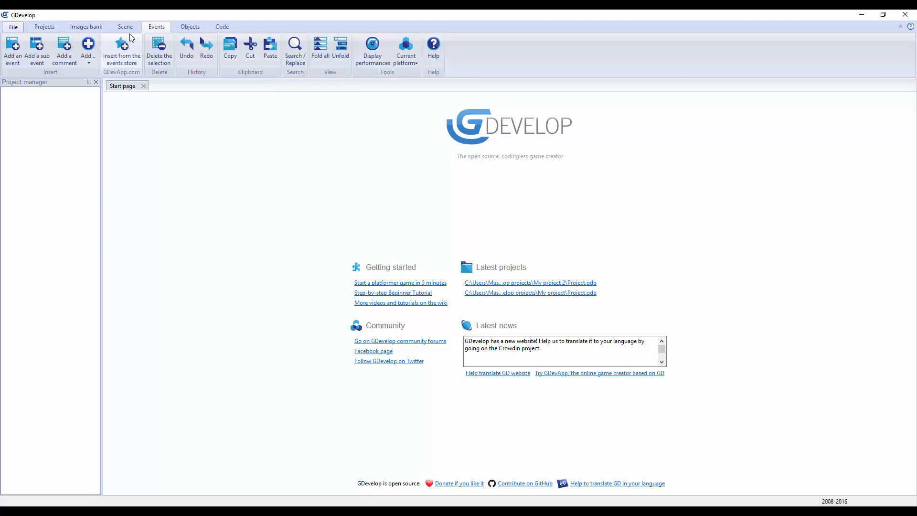
pyautogui.click(189, 26)
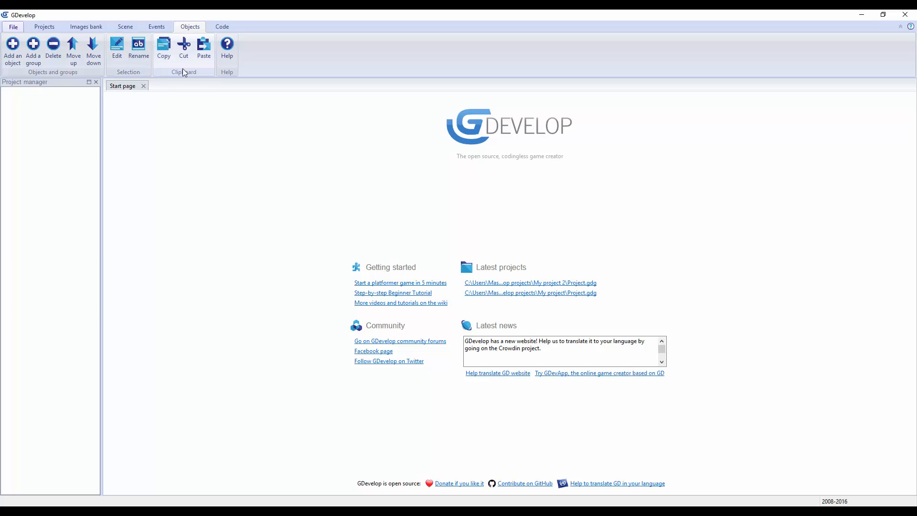
pyautogui.click(221, 26)
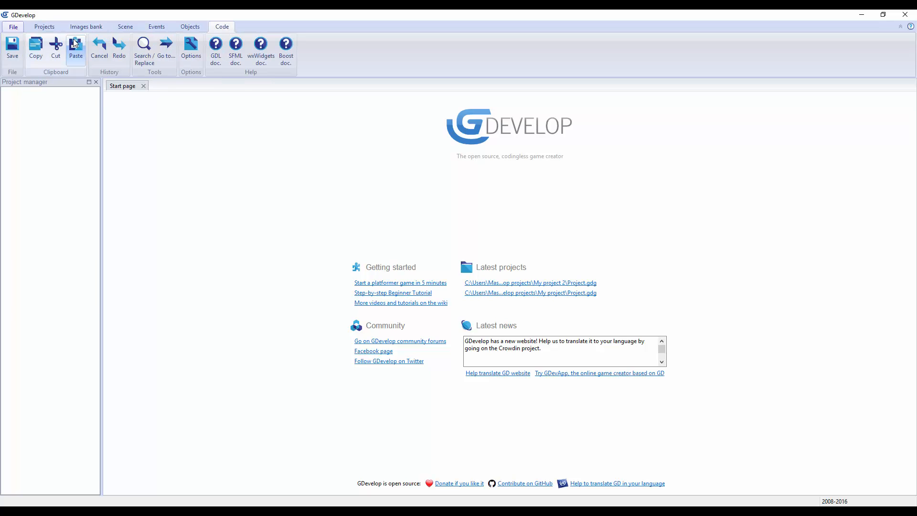
# - Create a native Windows/Linux project from the Space Marine template
pyautogui.click(13, 27)
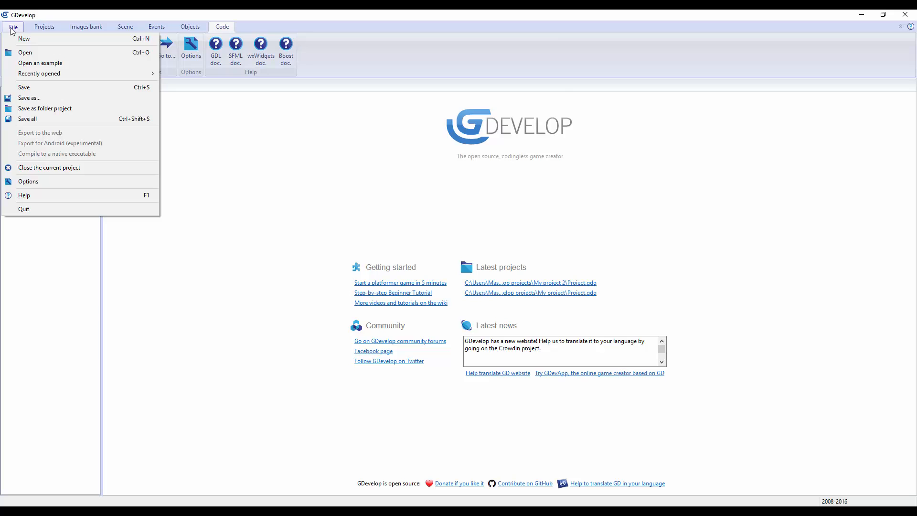
pyautogui.click(24, 39)
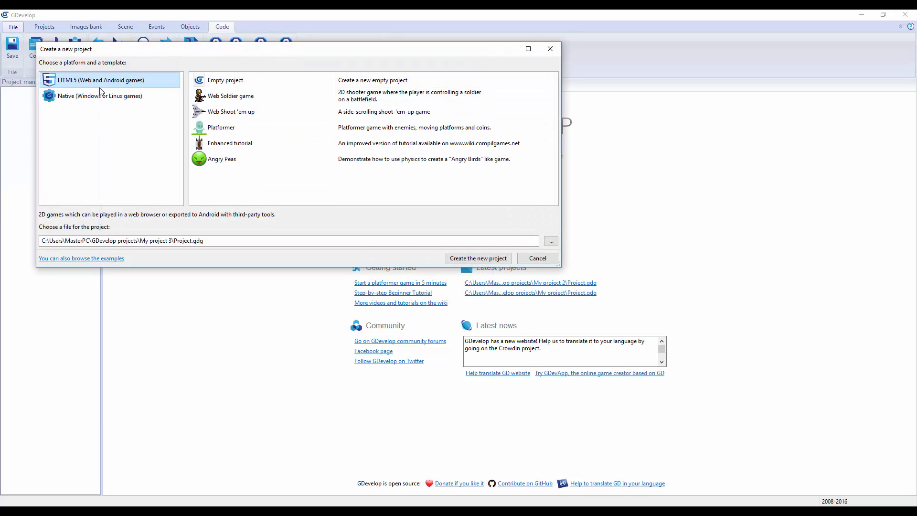
pyautogui.click(99, 95)
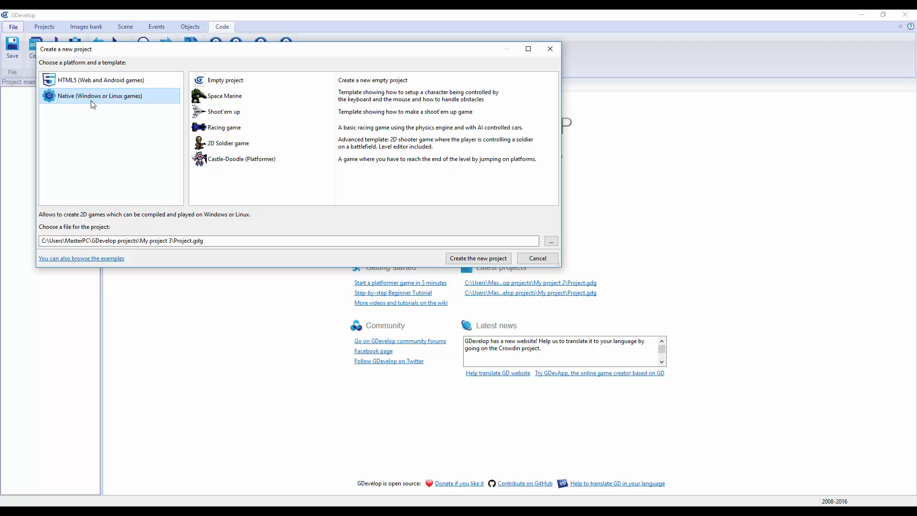
pyautogui.click(226, 80)
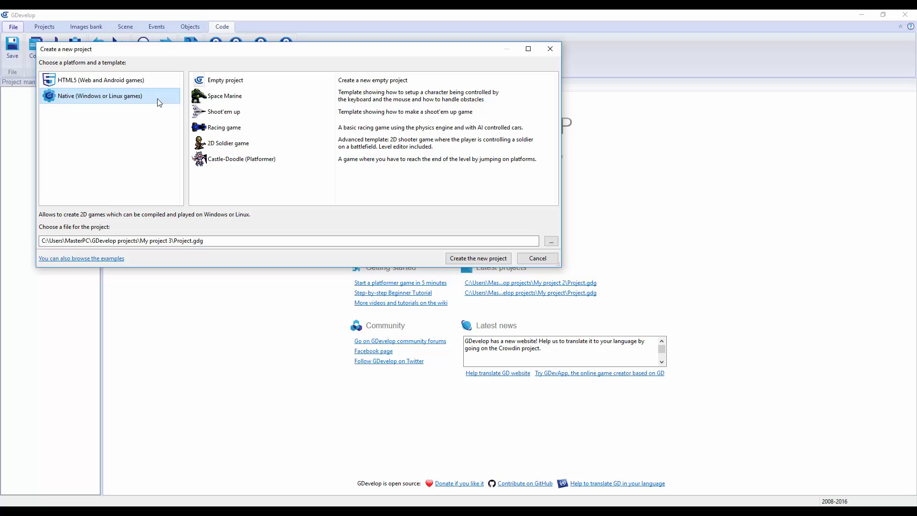
pyautogui.click(224, 96)
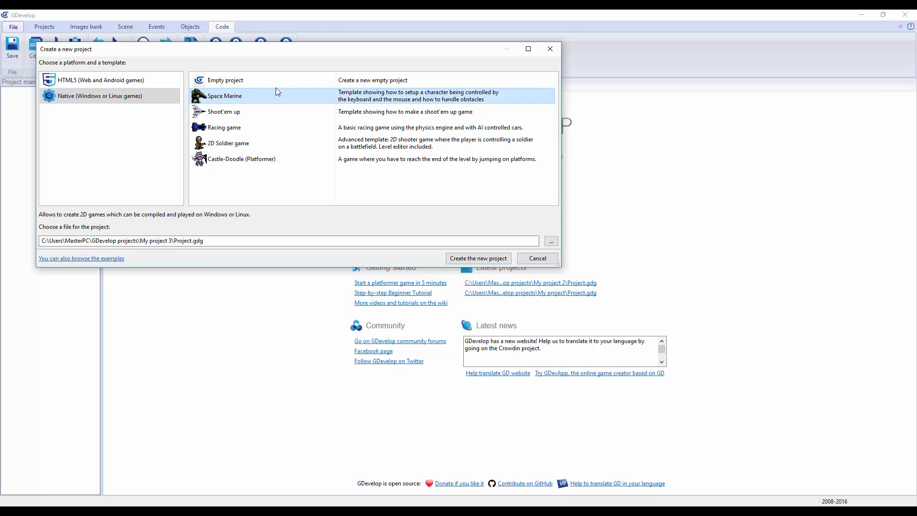
pyautogui.moveTo(393, 96)
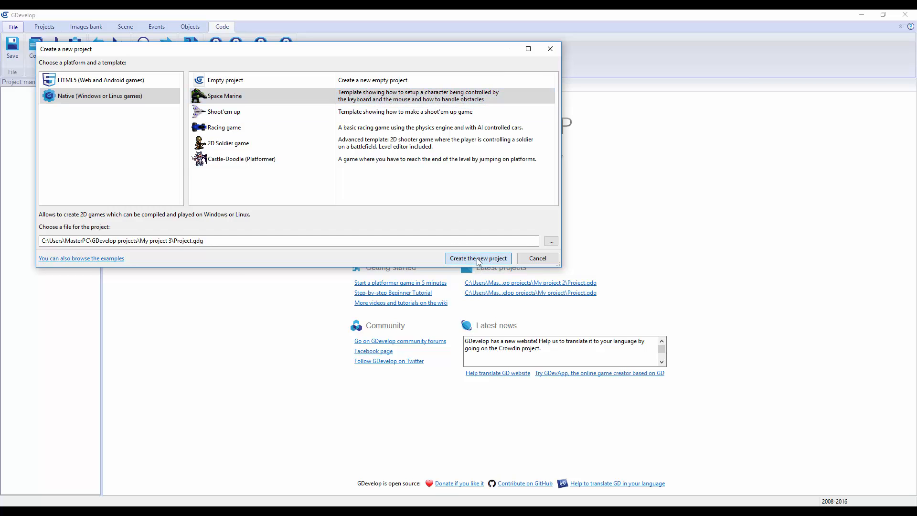
pyautogui.click(477, 258)
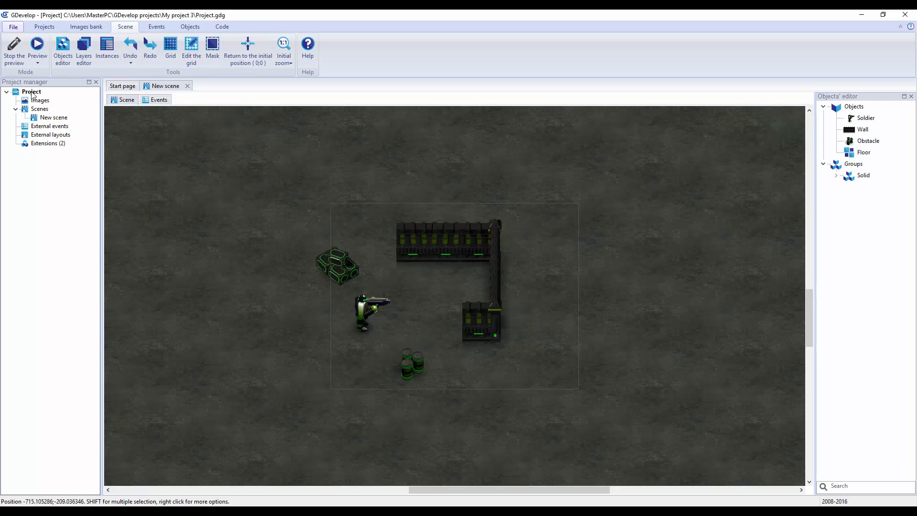
pyautogui.click(44, 27)
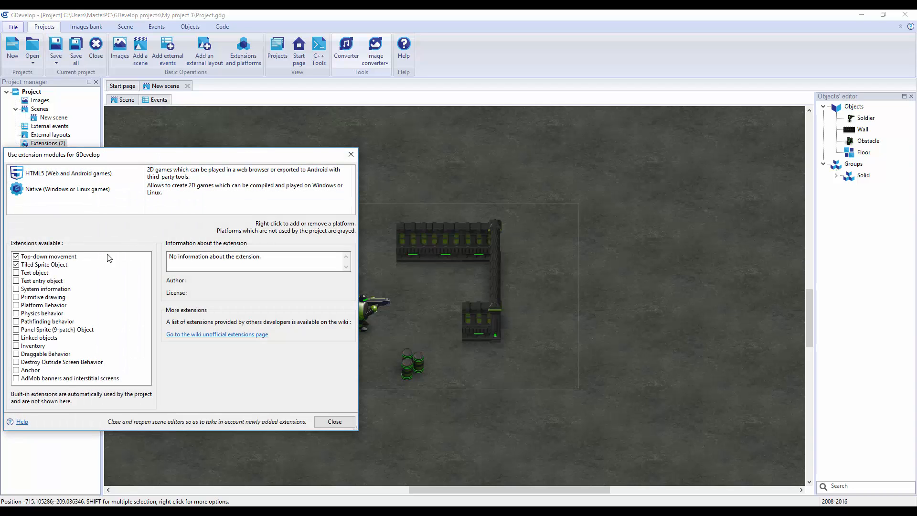
pyautogui.click(44, 354)
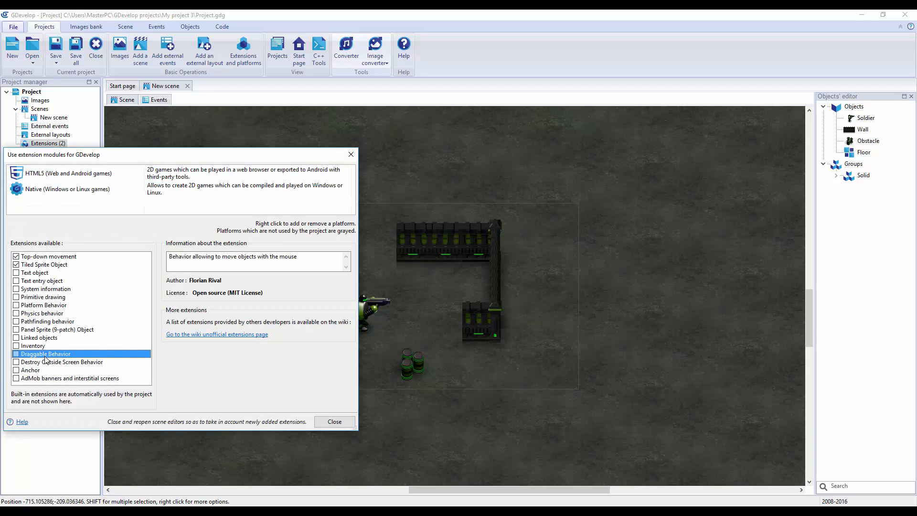
pyautogui.click(42, 313)
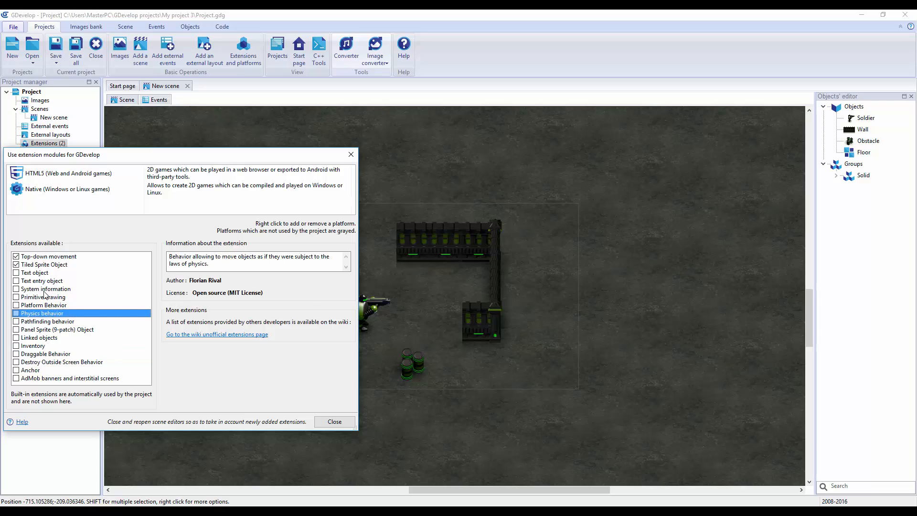
pyautogui.click(44, 296)
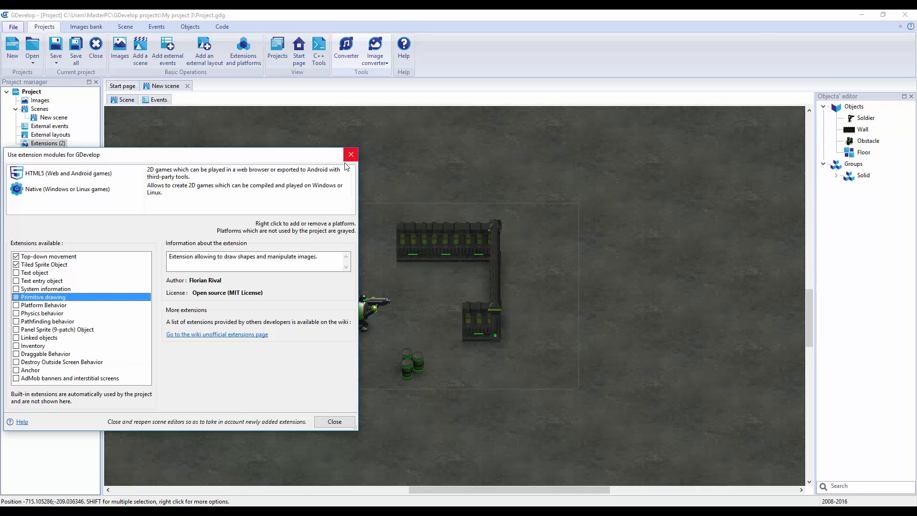
pyautogui.click(350, 155)
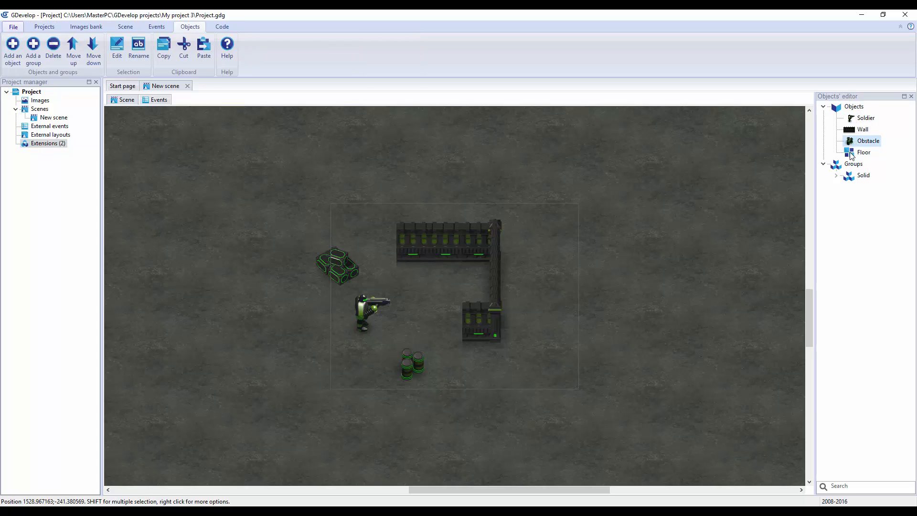
# - Expand Groups > Solid to reveal Wall and Obstacle, then view the scene's events
pyautogui.click(863, 175)
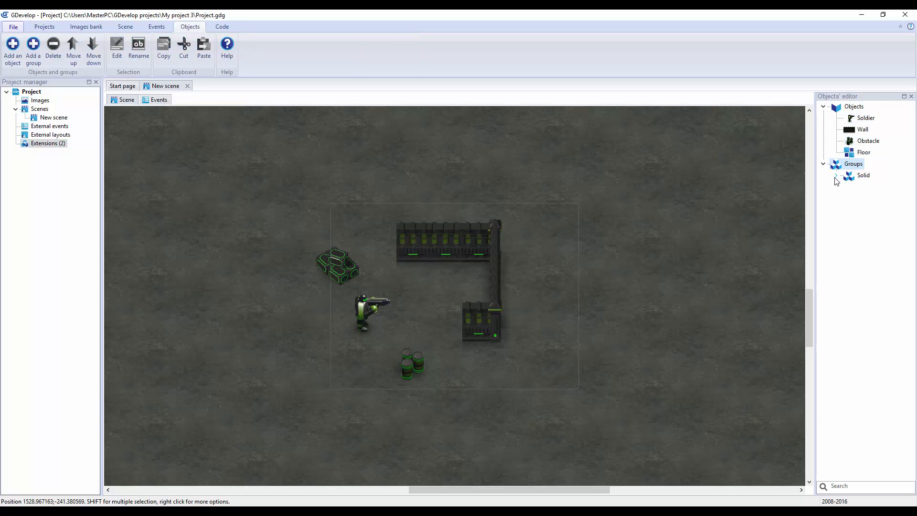
pyautogui.click(835, 179)
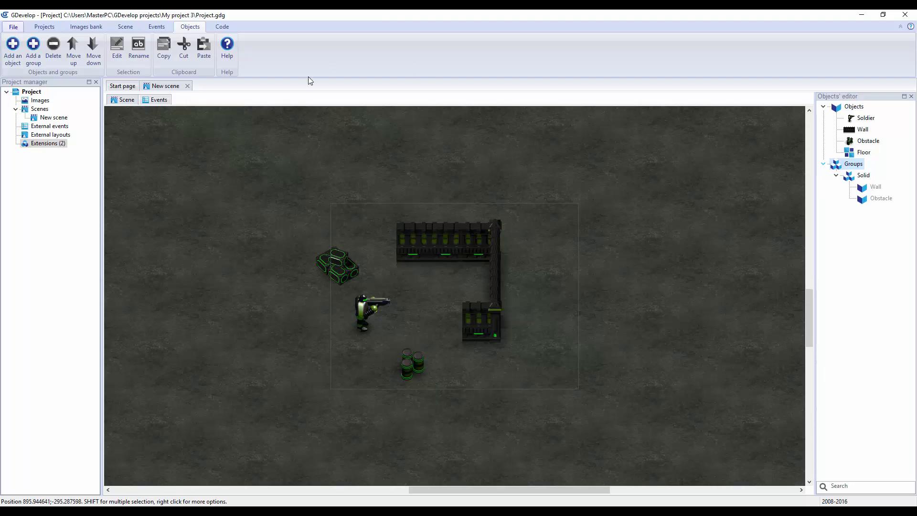
pyautogui.click(158, 99)
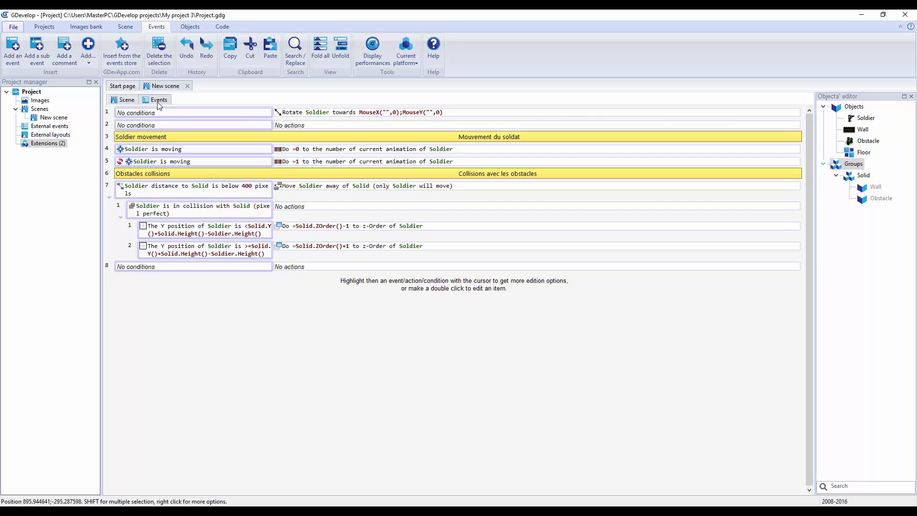
pyautogui.click(123, 99)
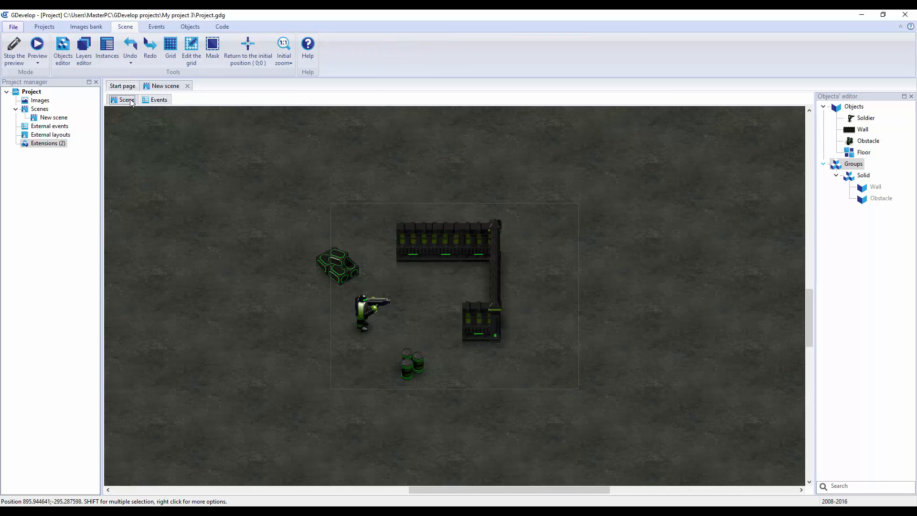
pyautogui.click(121, 85)
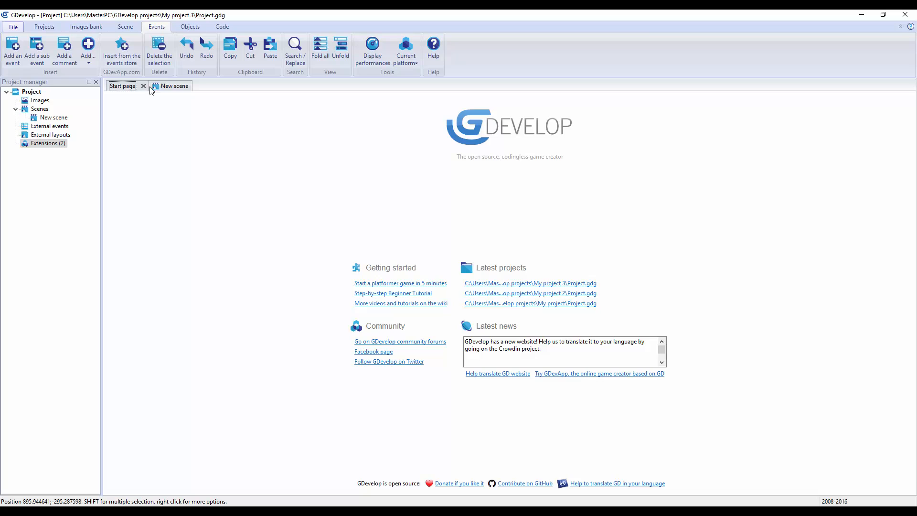
pyautogui.click(164, 86)
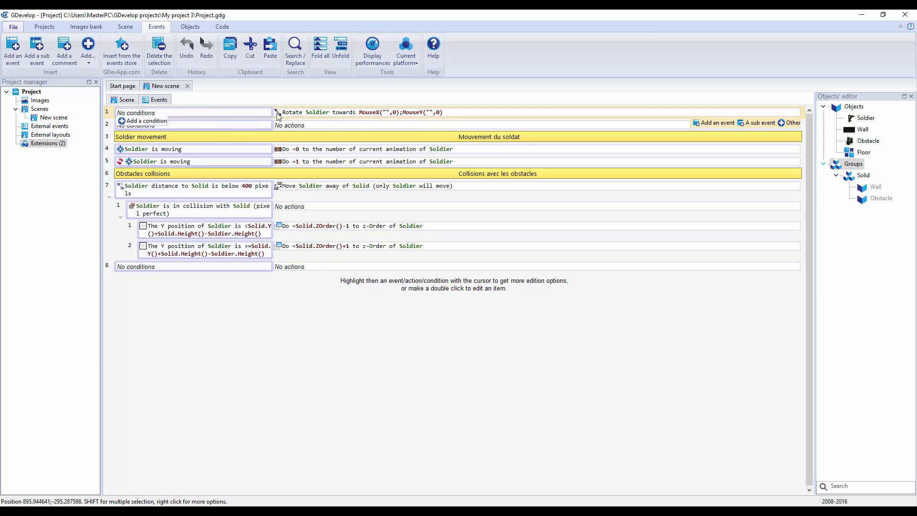
pyautogui.click(422, 112)
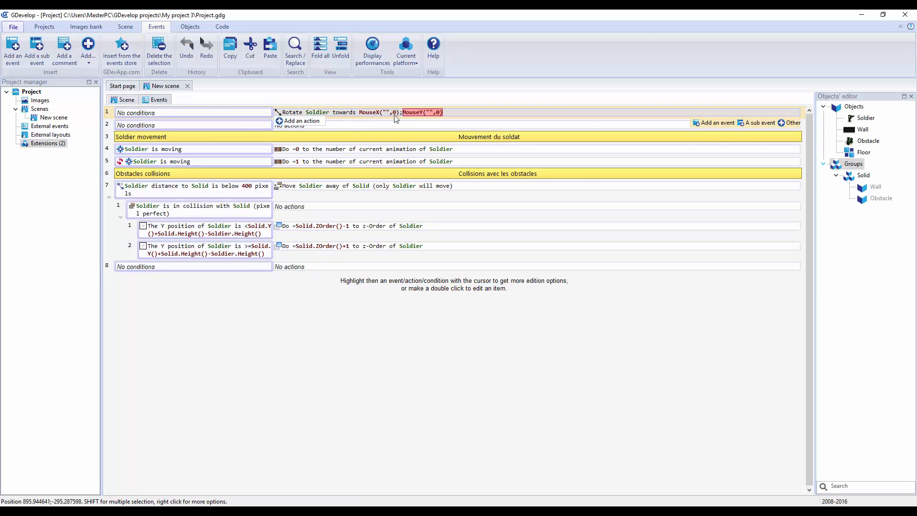
pyautogui.moveTo(425, 117)
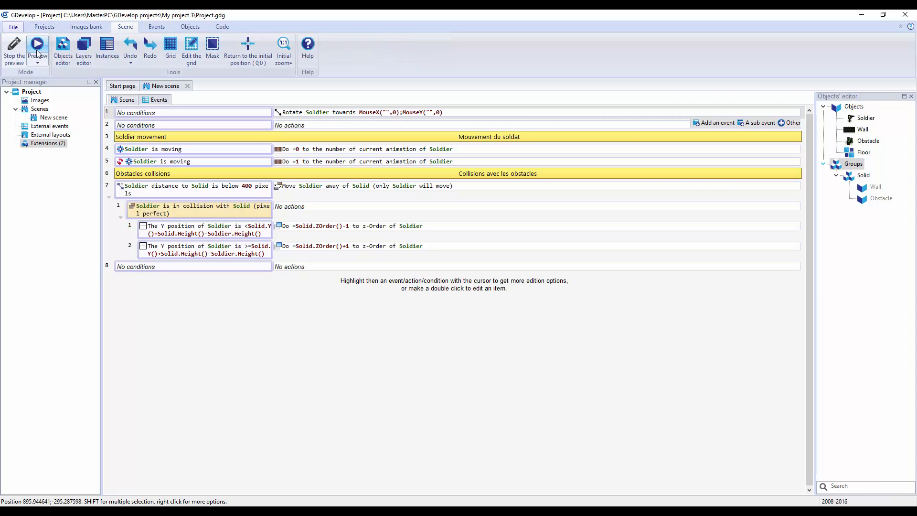
pyautogui.click(36, 48)
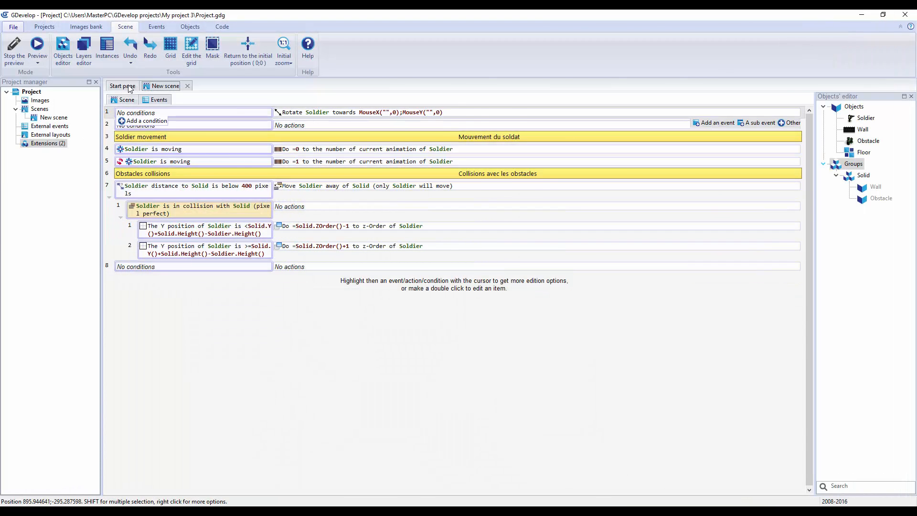
# - Drag the crate stack, barrels and lower wall section to new spots in the scene
pyautogui.click(156, 27)
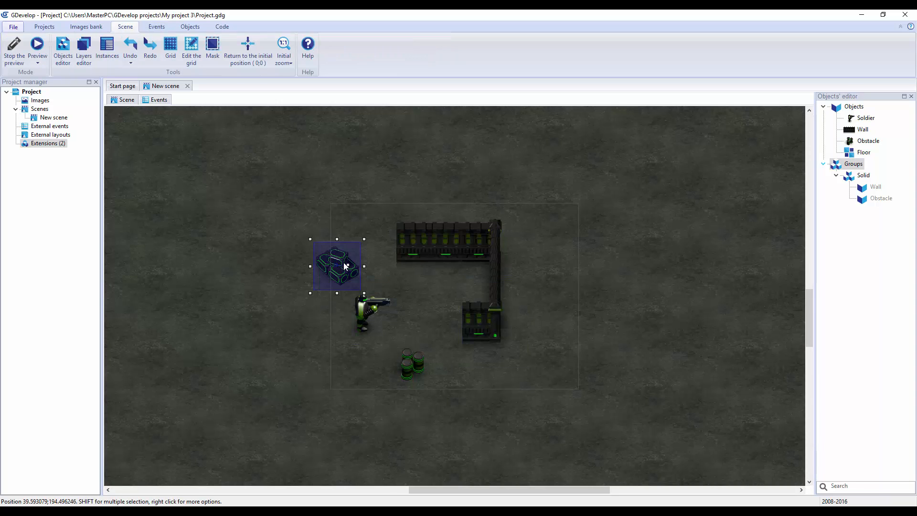
pyautogui.moveTo(336, 266); pyautogui.dragTo(348, 225)
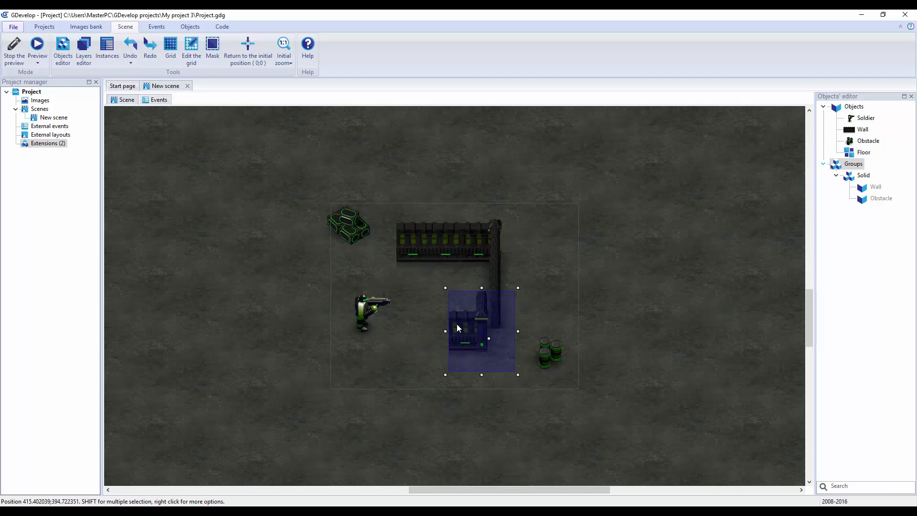
pyautogui.moveTo(458, 328); pyautogui.dragTo(503, 339)
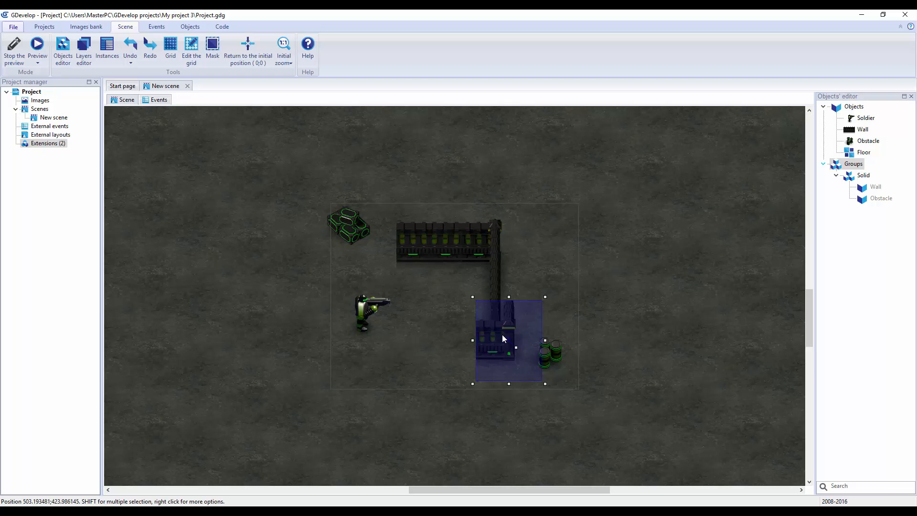
pyautogui.moveTo(505, 339); pyautogui.dragTo(475, 342)
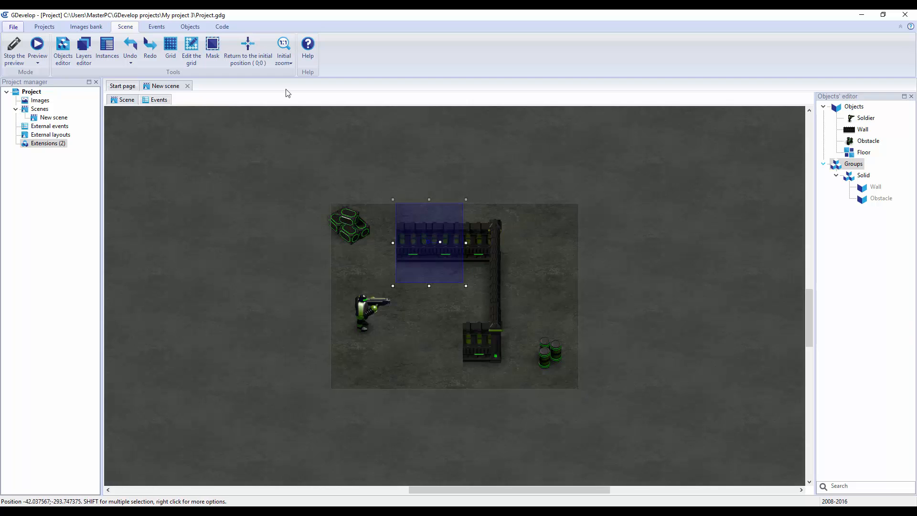
pyautogui.moveTo(247, 49)
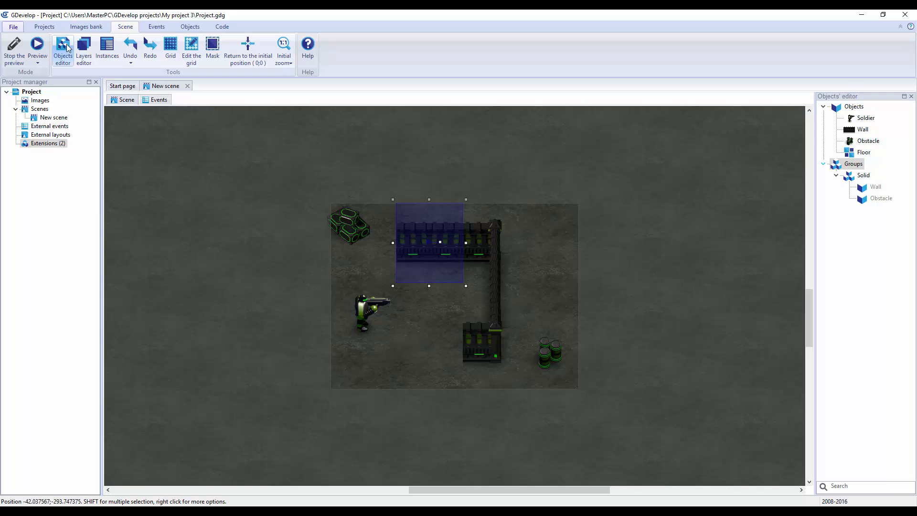
pyautogui.moveTo(107, 46)
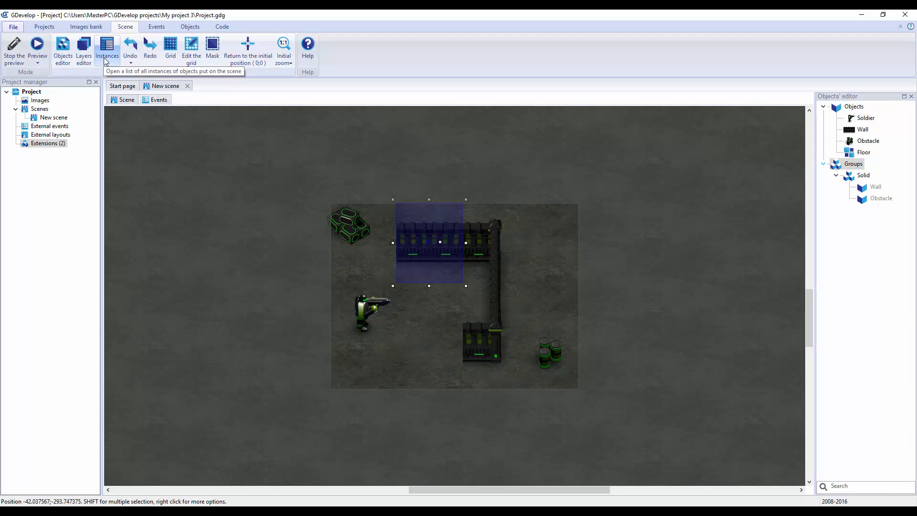
pyautogui.click(106, 47)
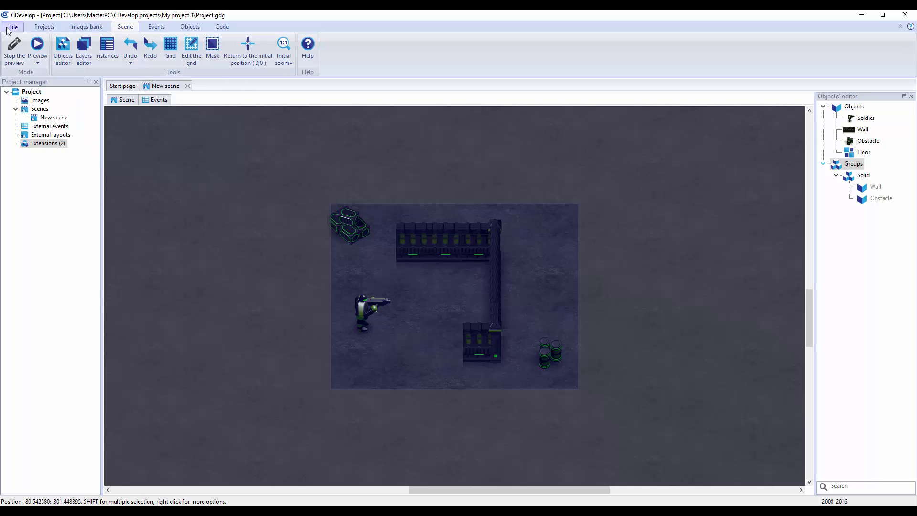
pyautogui.click(158, 99)
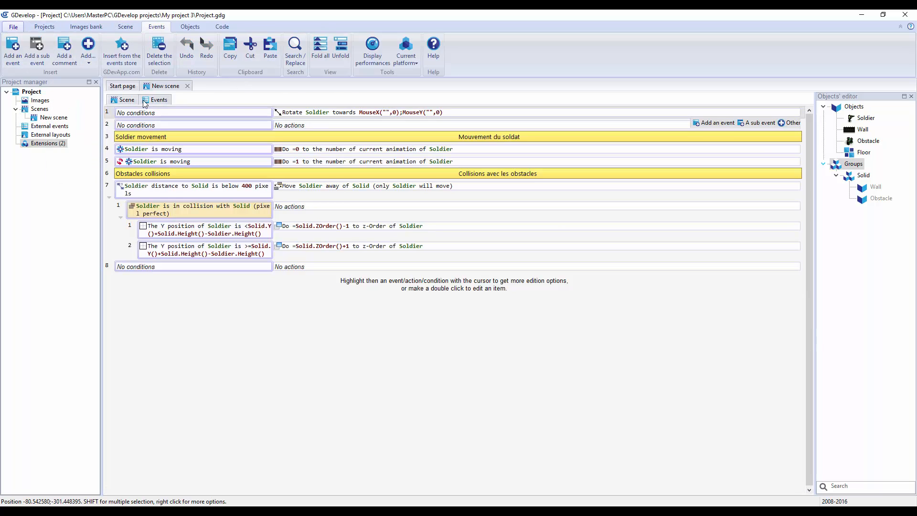
pyautogui.click(126, 99)
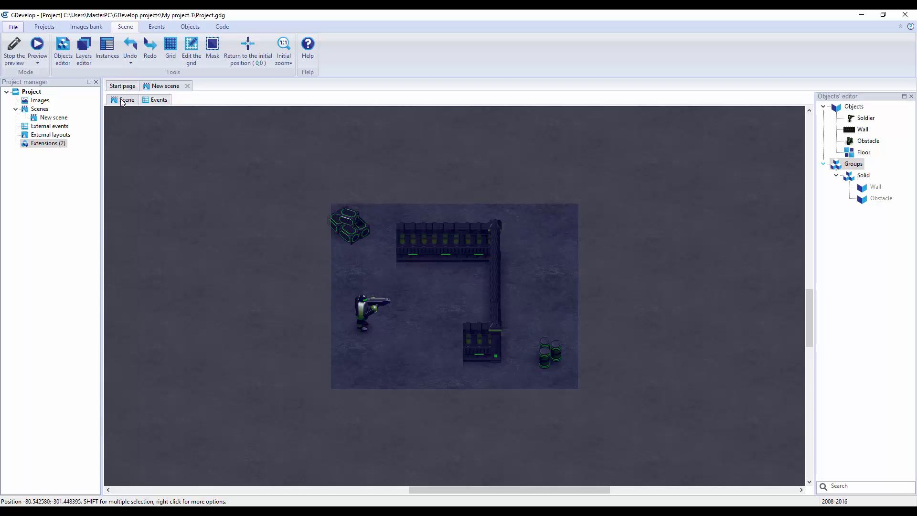